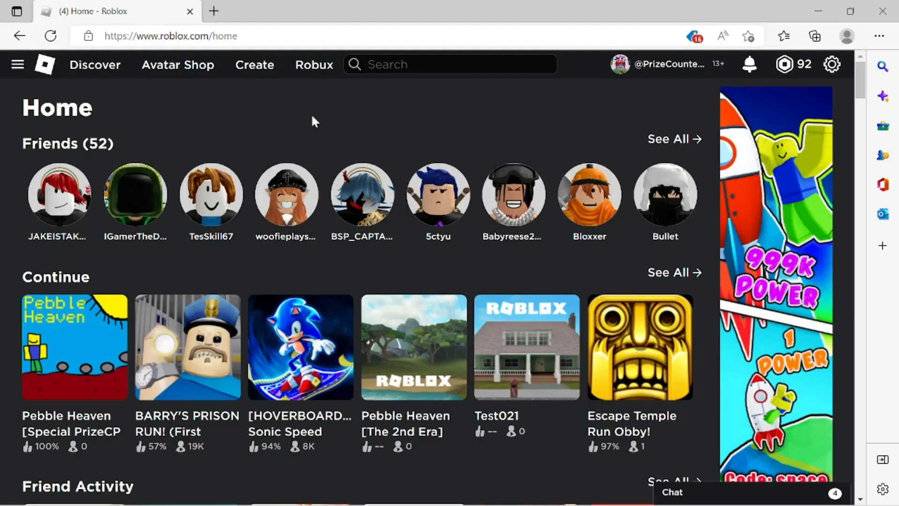
{"action": "mouse_move", "coordinate": [281, 125]}
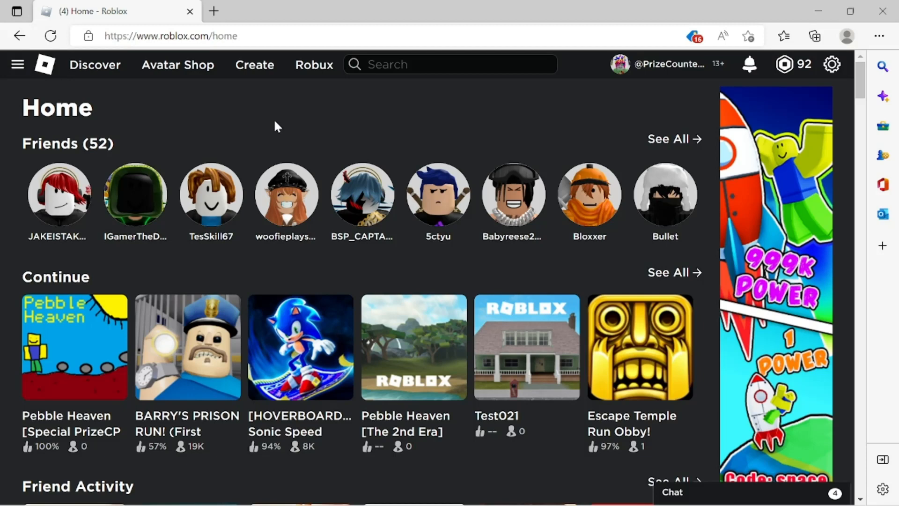
{"action": "mouse_move", "coordinate": [260, 135]}
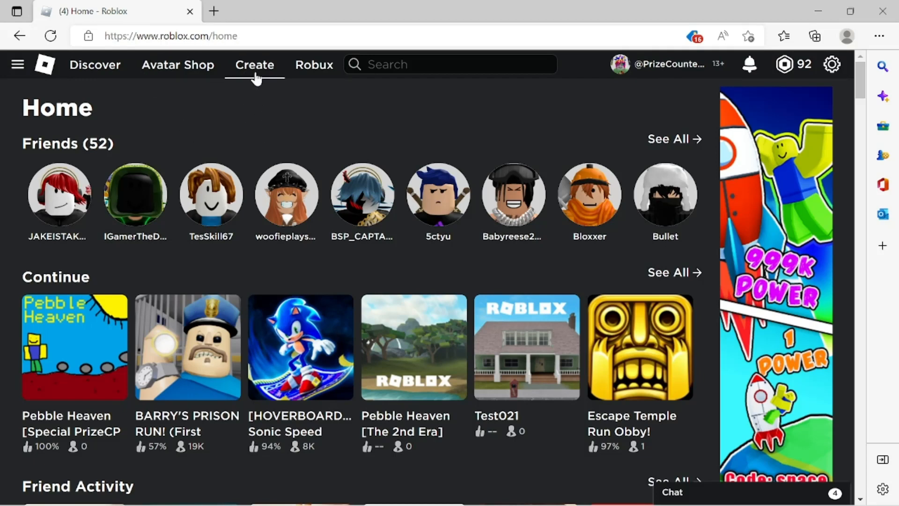
- Go to the Create page listing your experiences, with Test021 shown as private
{"action": "left_click", "coordinate": [254, 64]}
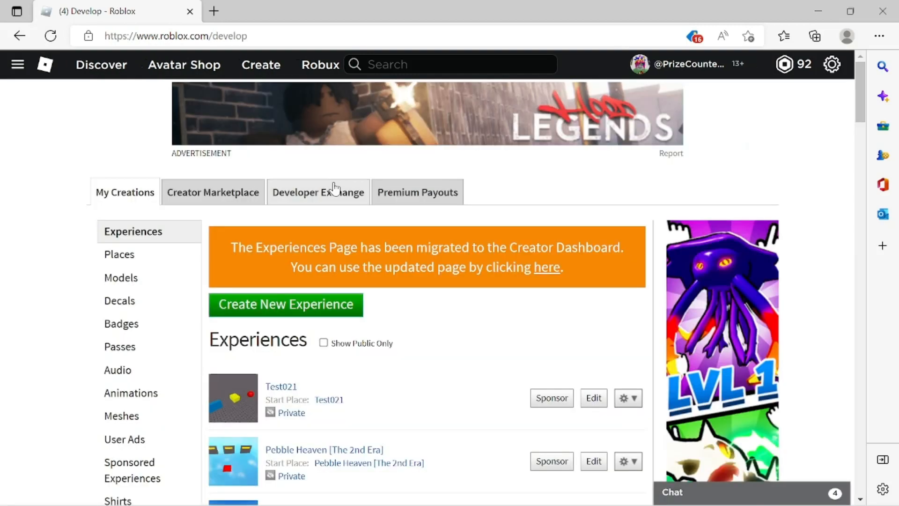
{"action": "mouse_move", "coordinate": [412, 319]}
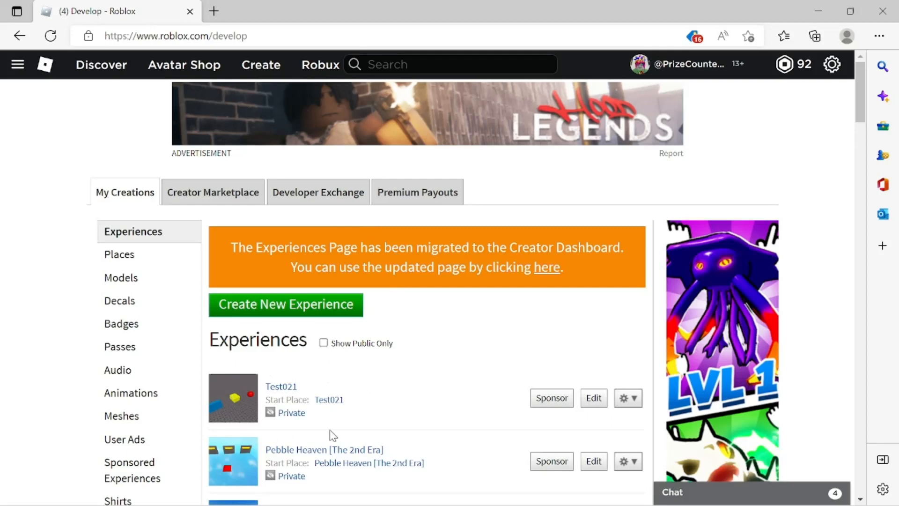
{"action": "mouse_move", "coordinate": [321, 415]}
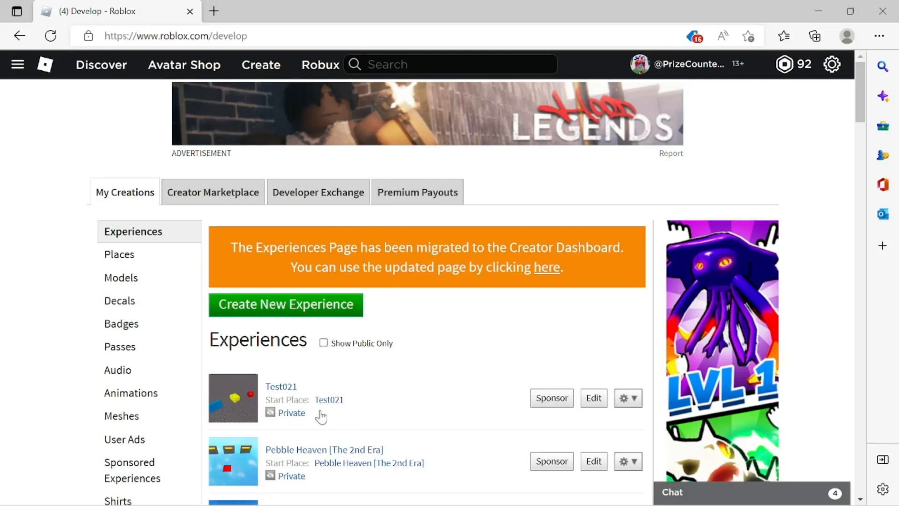
{"action": "mouse_move", "coordinate": [354, 403]}
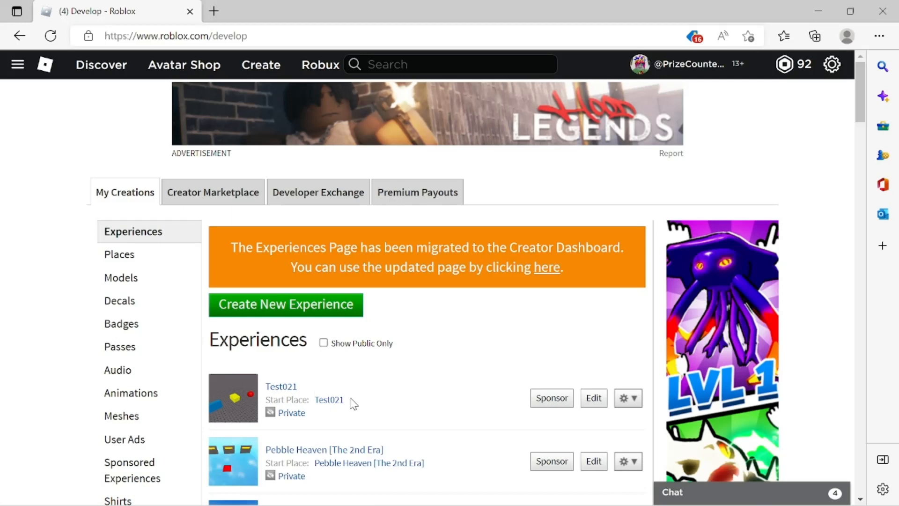
{"action": "mouse_move", "coordinate": [320, 423]}
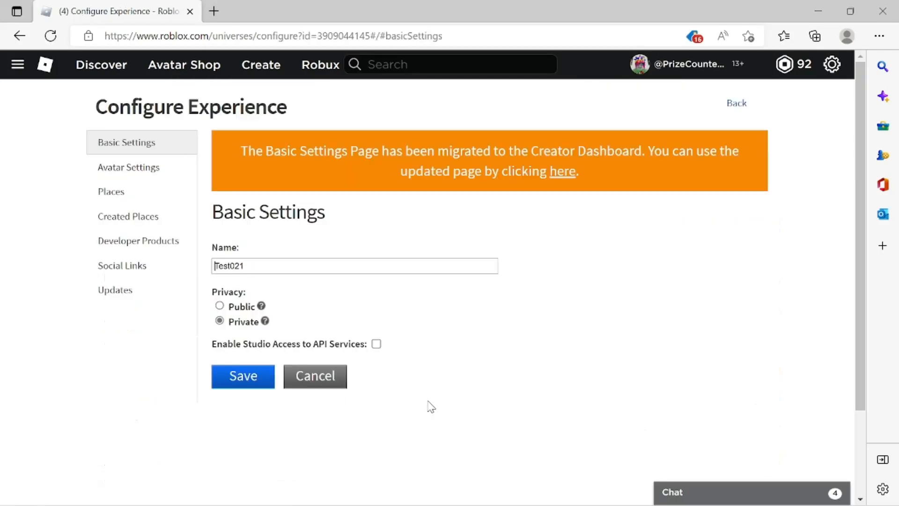
- Set Test021's Basic Settings privacy to Public and save
{"action": "left_click", "coordinate": [219, 306]}
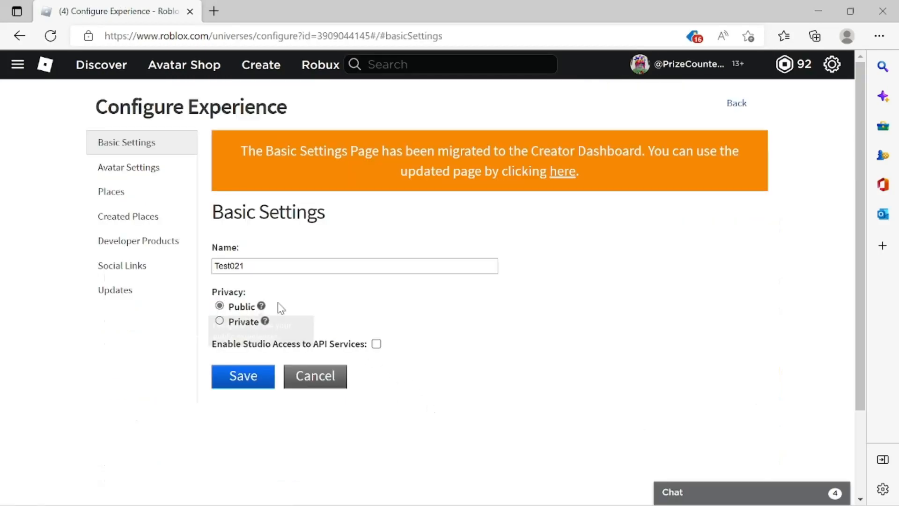
{"action": "left_click", "coordinate": [243, 376]}
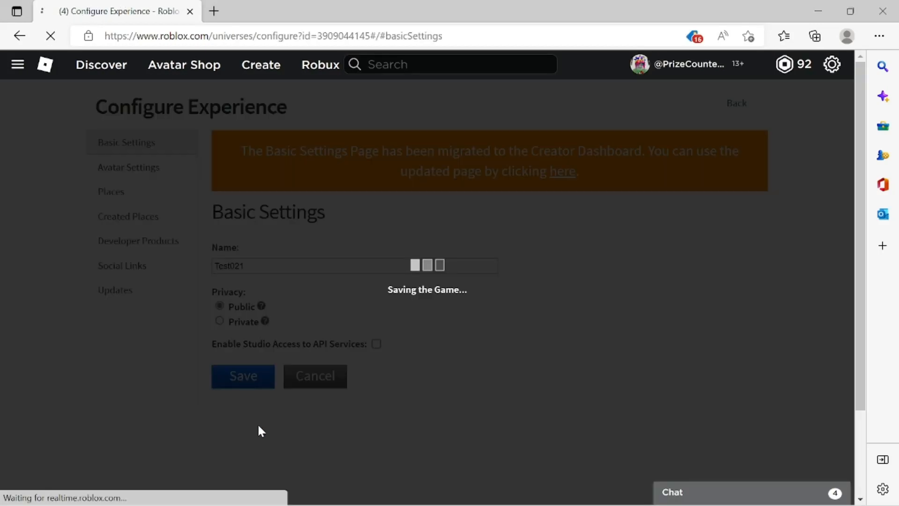
{"action": "left_click", "coordinate": [242, 376]}
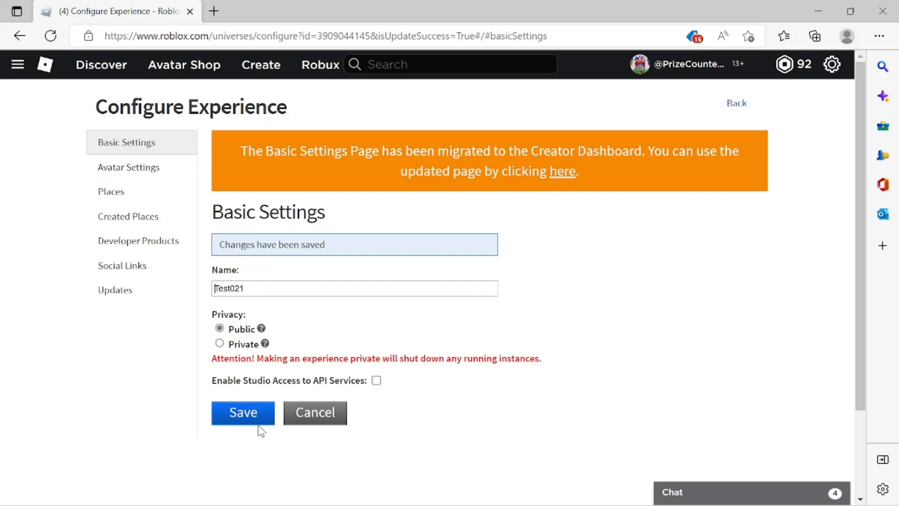
{"action": "mouse_move", "coordinate": [294, 110]}
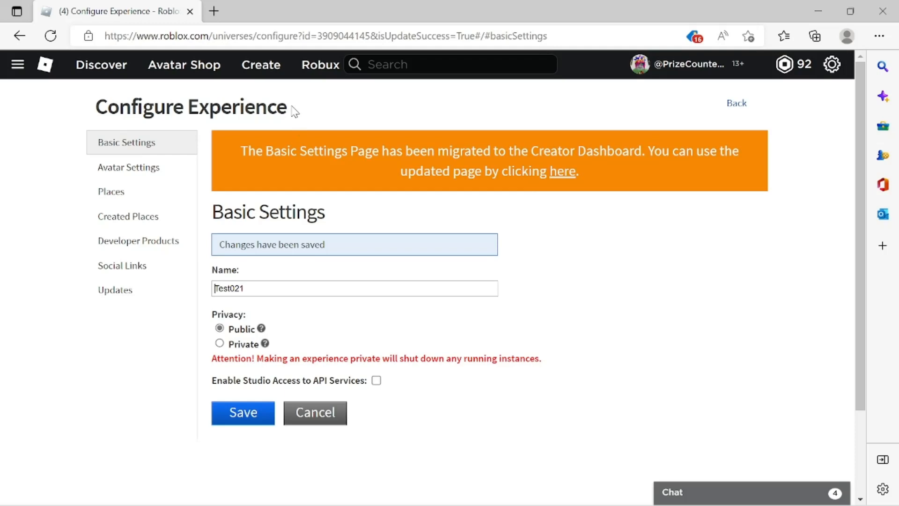
{"action": "mouse_move", "coordinate": [260, 64]}
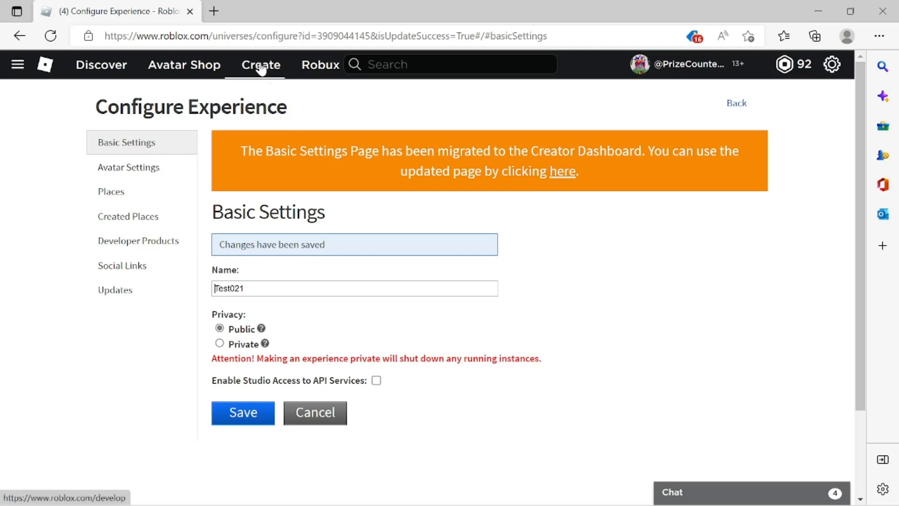
- Return to My Creations and check that Test021 now shows as public
{"action": "left_click", "coordinate": [261, 64]}
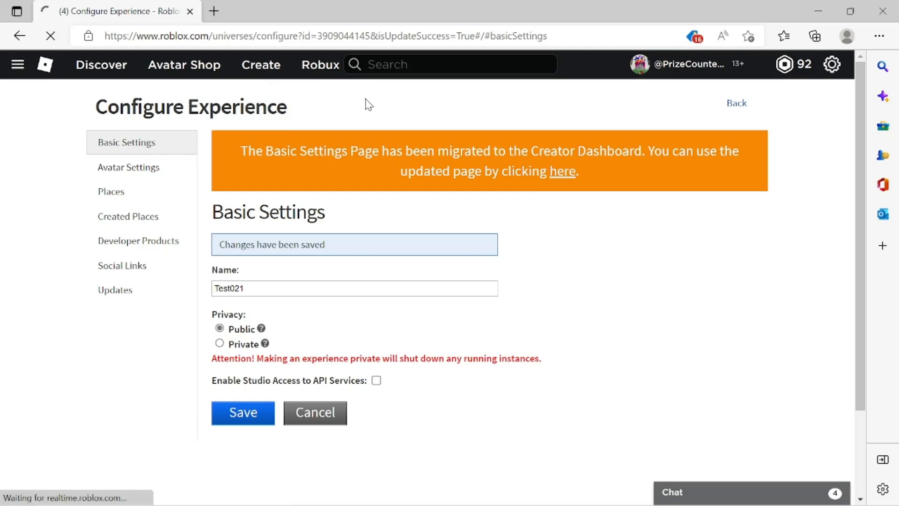
{"action": "left_click", "coordinate": [736, 103]}
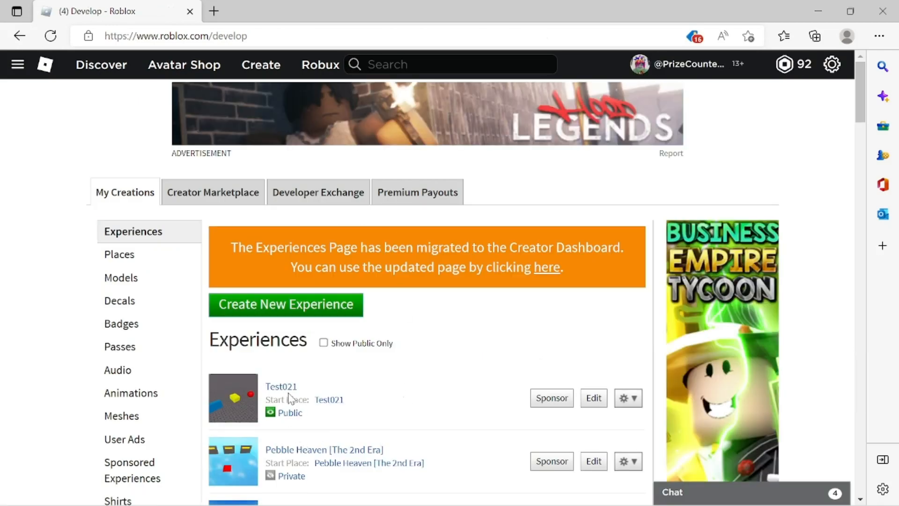
{"action": "mouse_move", "coordinate": [317, 430]}
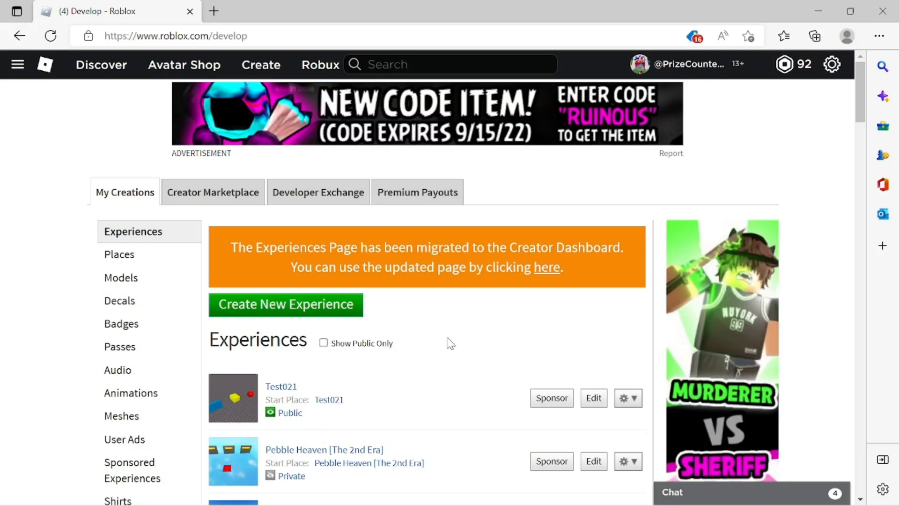
{"action": "mouse_move", "coordinate": [447, 348]}
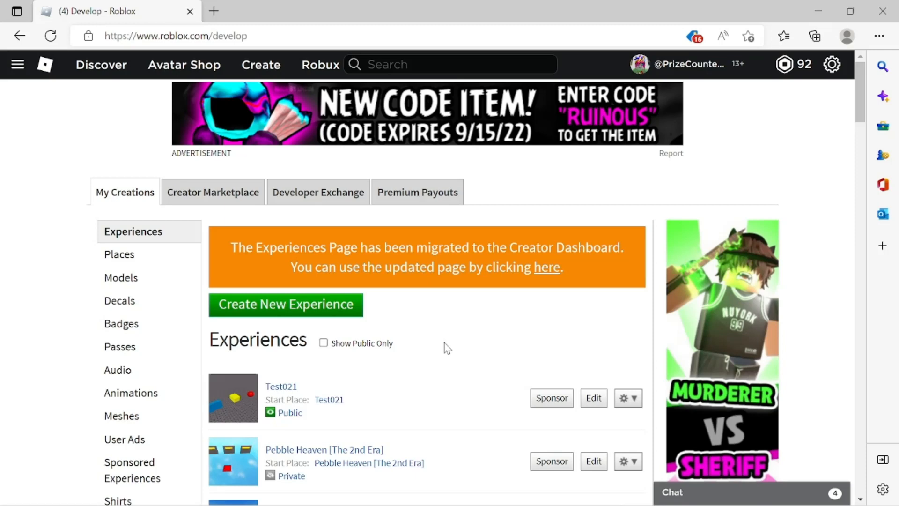
{"action": "mouse_move", "coordinate": [373, 223]}
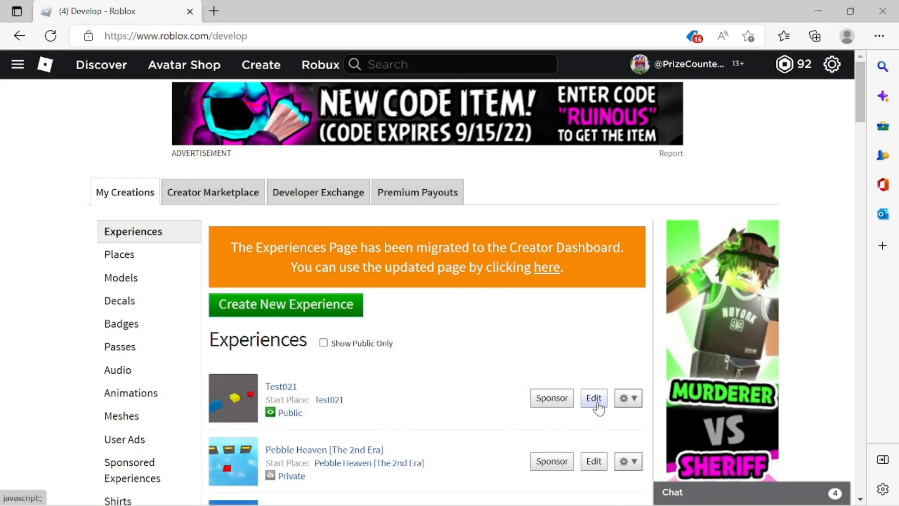
- Launch Test021 in Roblox Studio via its Edit button
{"action": "left_click", "coordinate": [593, 398]}
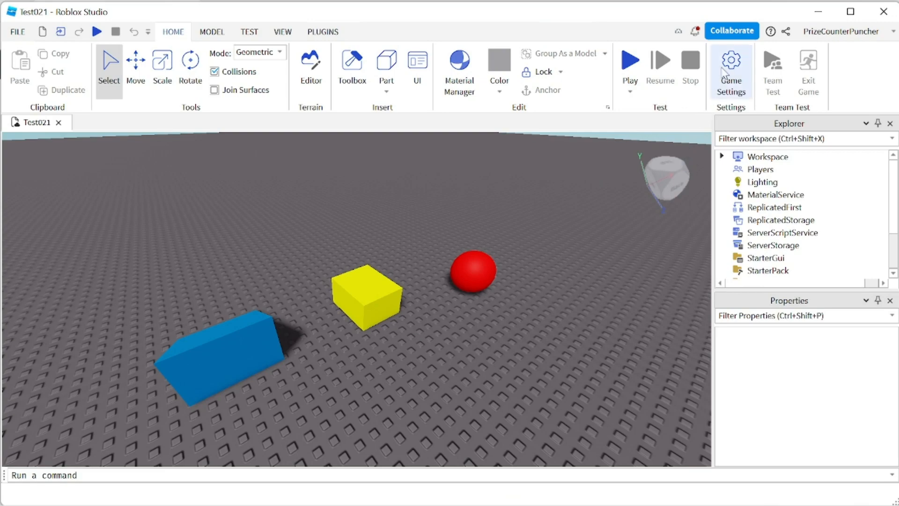
- Set Game Settings > Permissions playability to Private, save, and confirm Make Private
{"action": "left_click", "coordinate": [731, 69]}
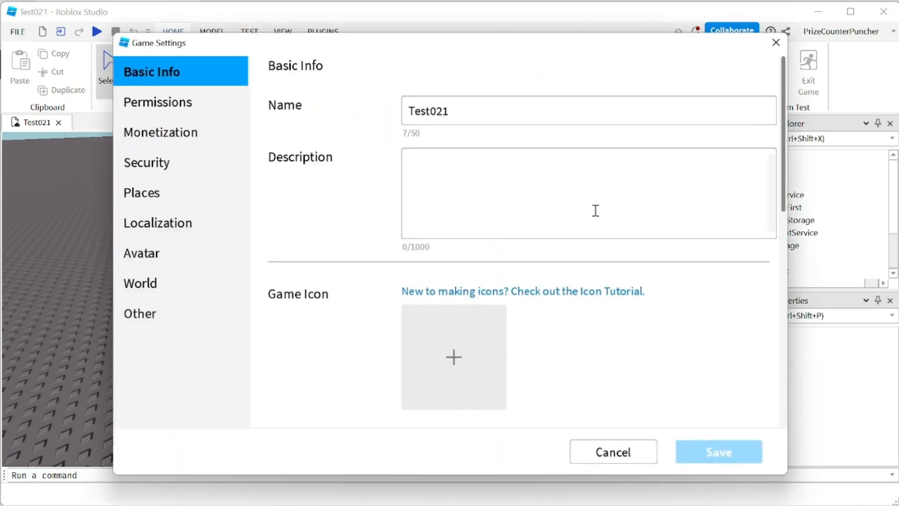
{"action": "left_click", "coordinate": [159, 102]}
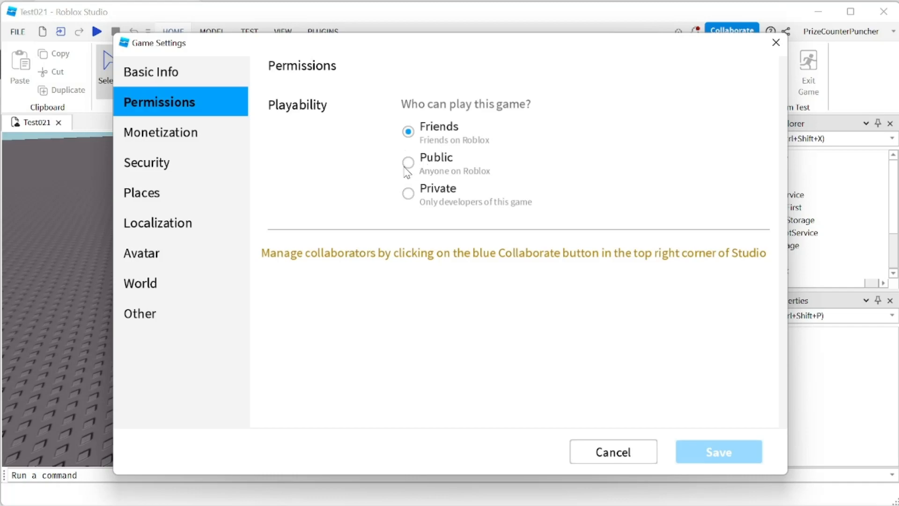
{"action": "left_click", "coordinate": [408, 163]}
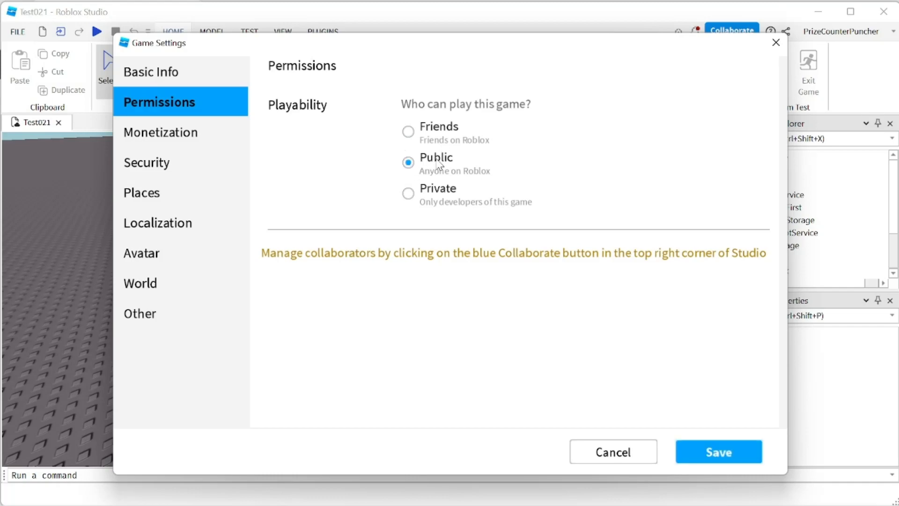
{"action": "left_click", "coordinate": [408, 194]}
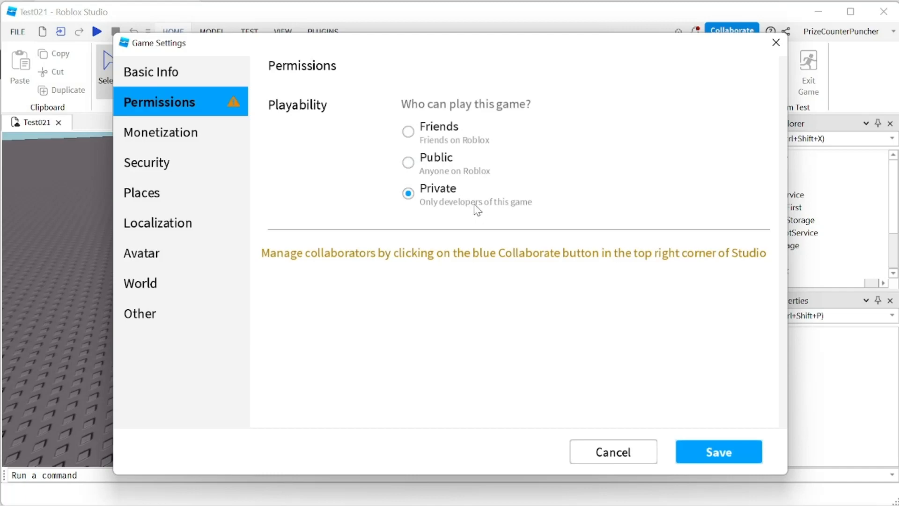
{"action": "left_click", "coordinate": [718, 451]}
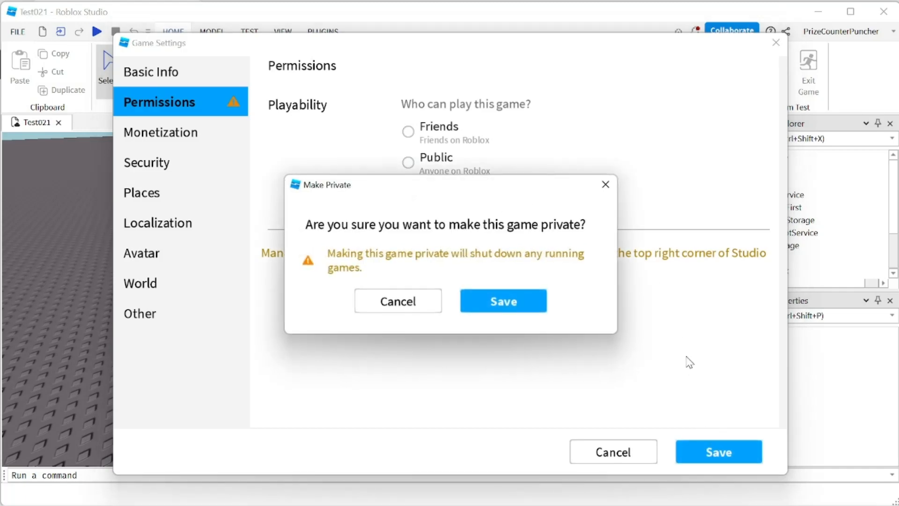
{"action": "mouse_move", "coordinate": [503, 301]}
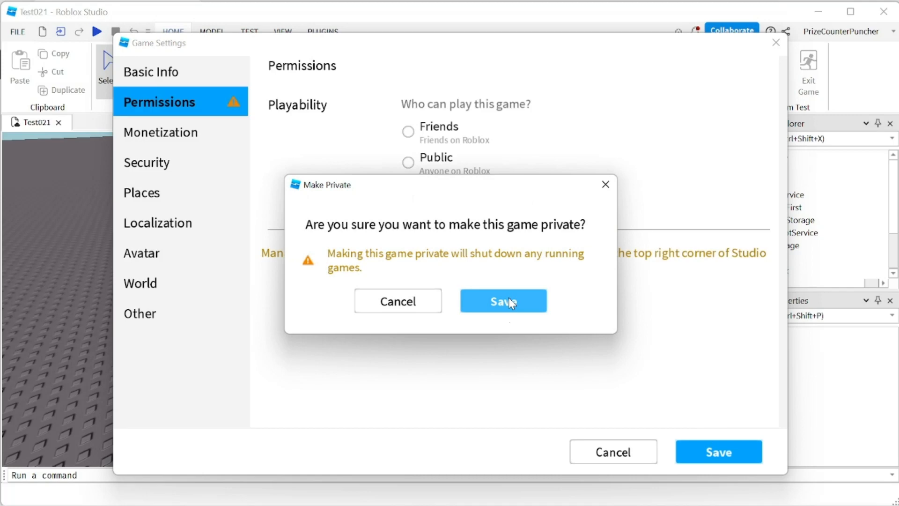
{"action": "left_click", "coordinate": [503, 301]}
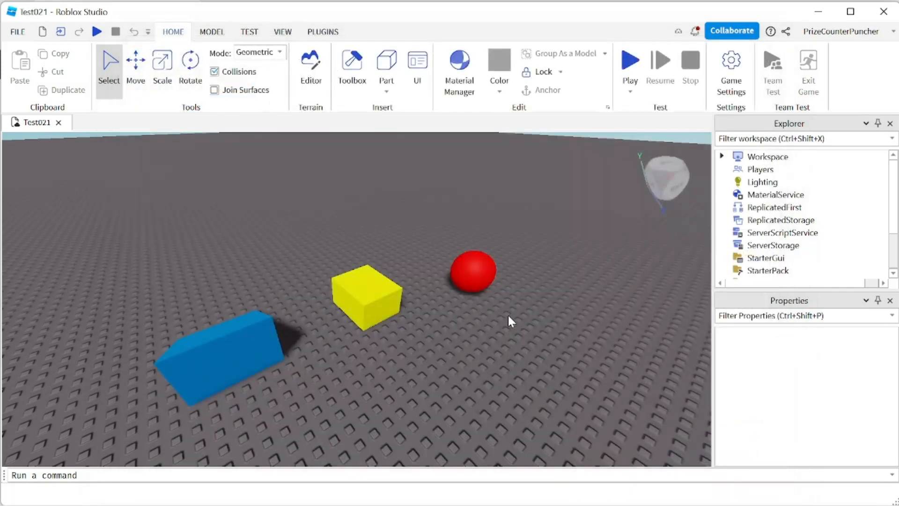
{"action": "mouse_move", "coordinate": [438, 287]}
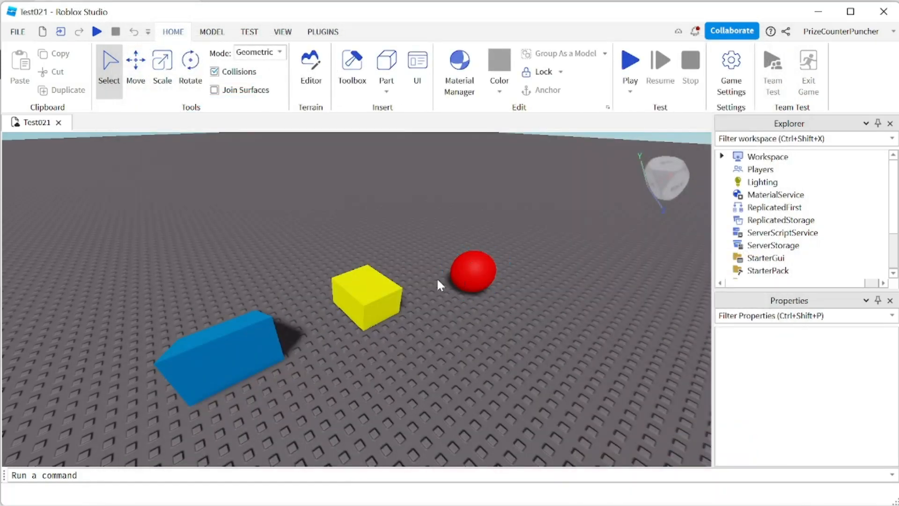
- Publish Test021 to Roblox from the FILE menu
{"action": "left_click", "coordinate": [18, 31]}
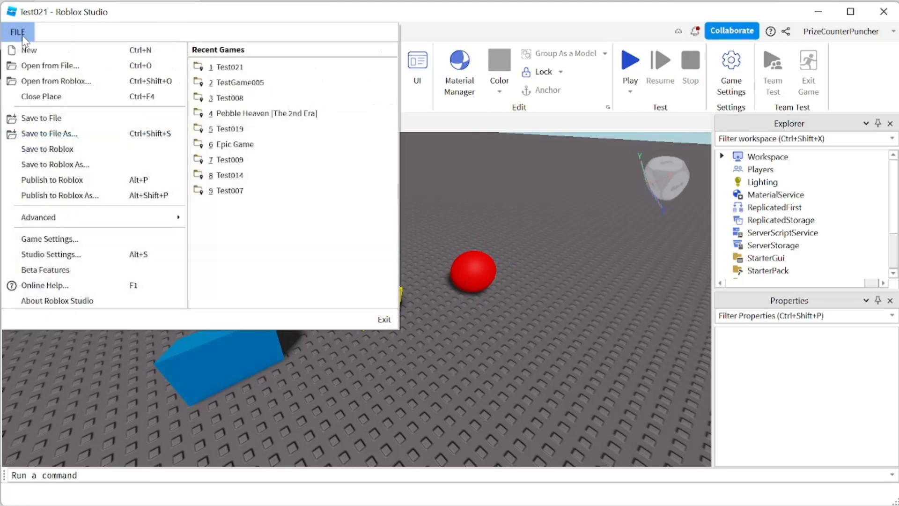
{"action": "mouse_move", "coordinate": [52, 179]}
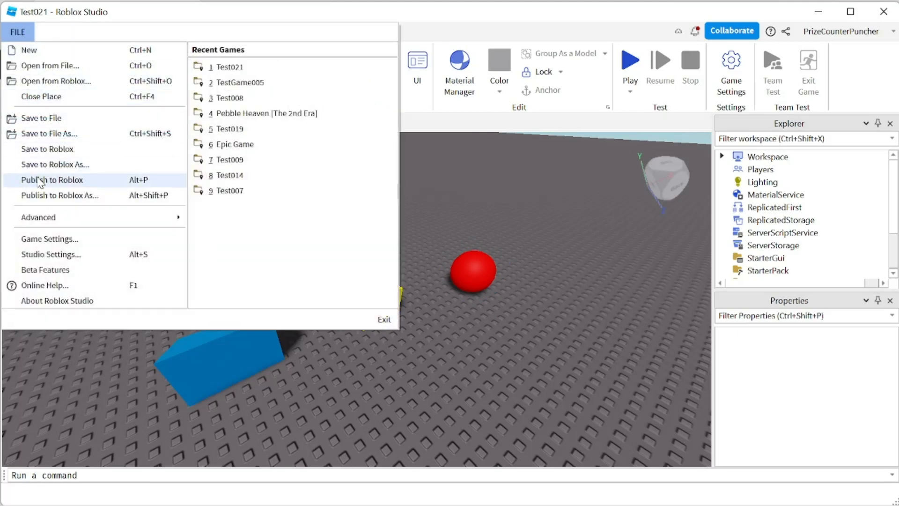
{"action": "left_click", "coordinate": [51, 179]}
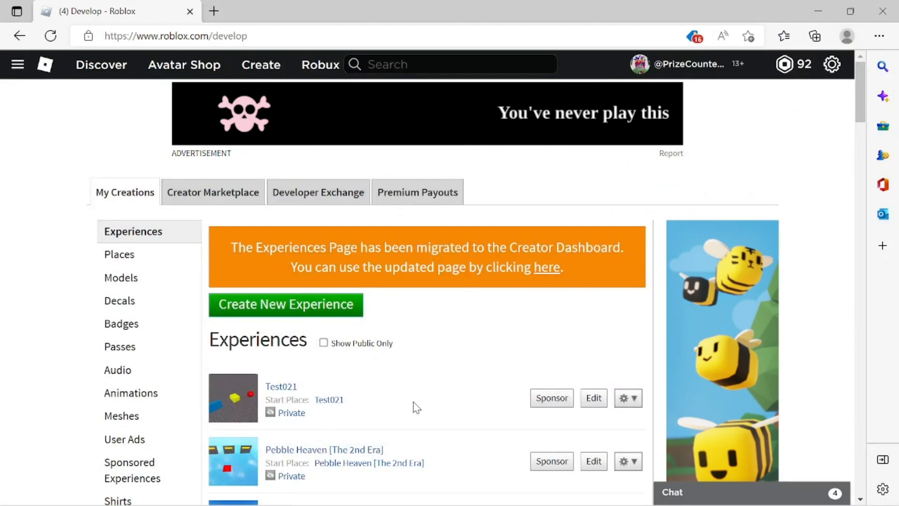
{"action": "mouse_move", "coordinate": [312, 422]}
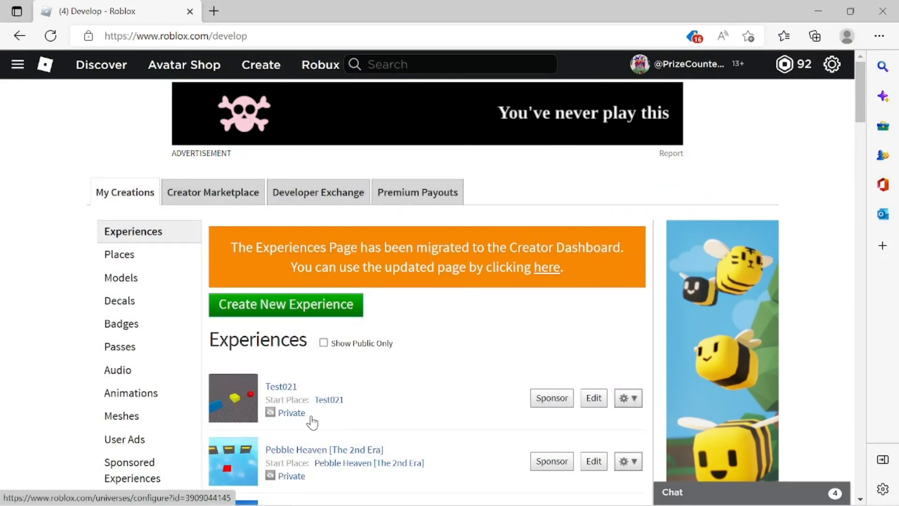
{"action": "mouse_move", "coordinate": [312, 422]}
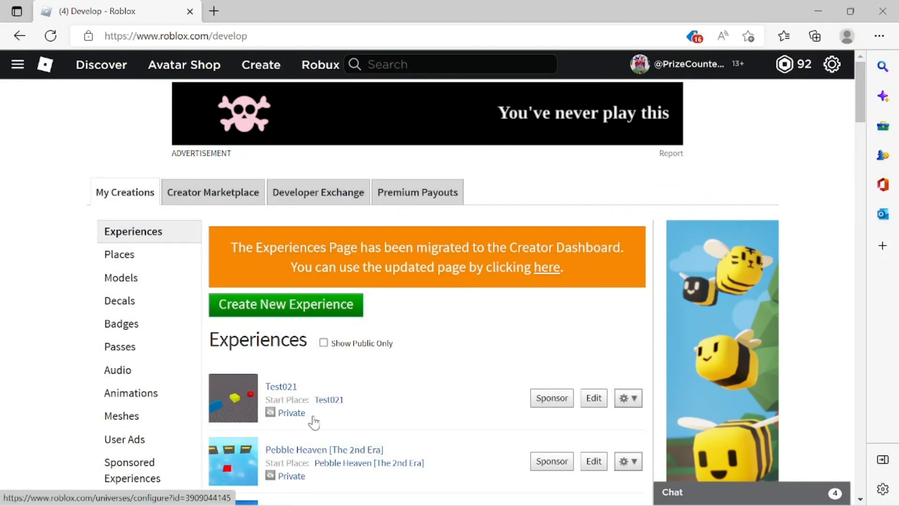
{"action": "mouse_move", "coordinate": [445, 407]}
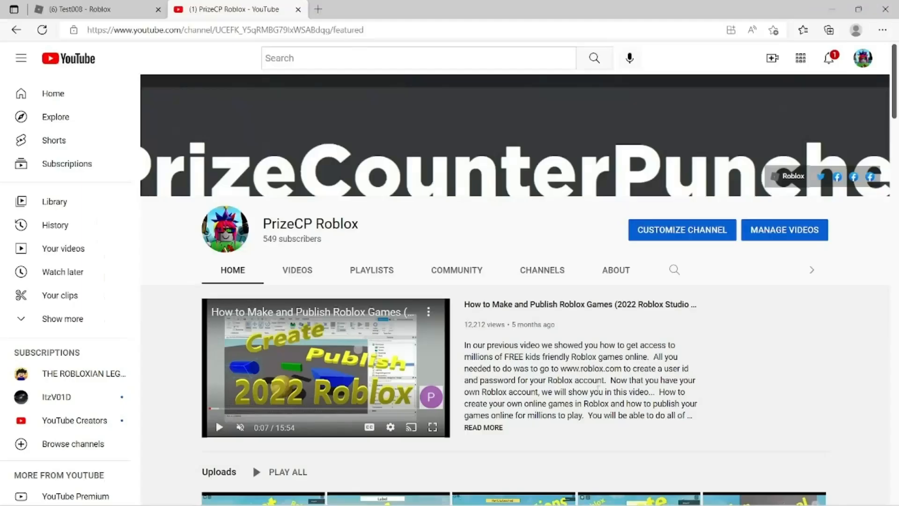
{"action": "mouse_move", "coordinate": [542, 357]}
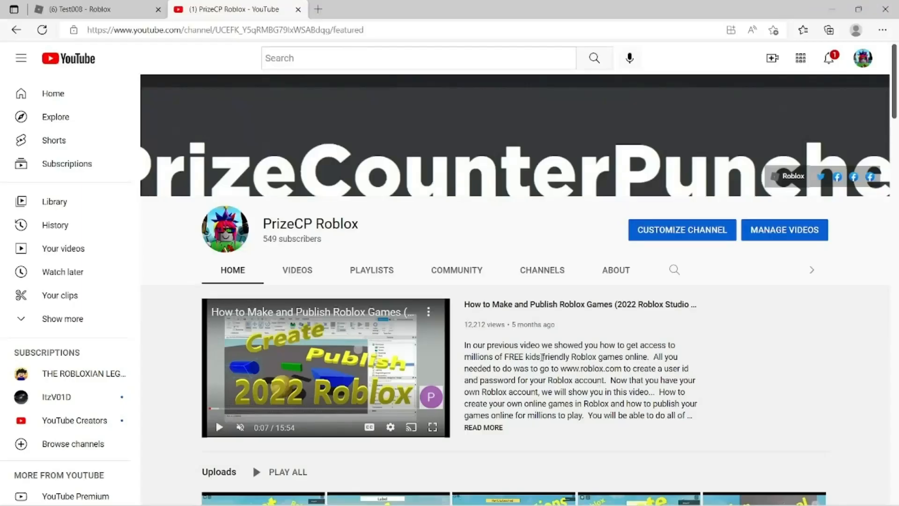
{"action": "mouse_move", "coordinate": [370, 243]}
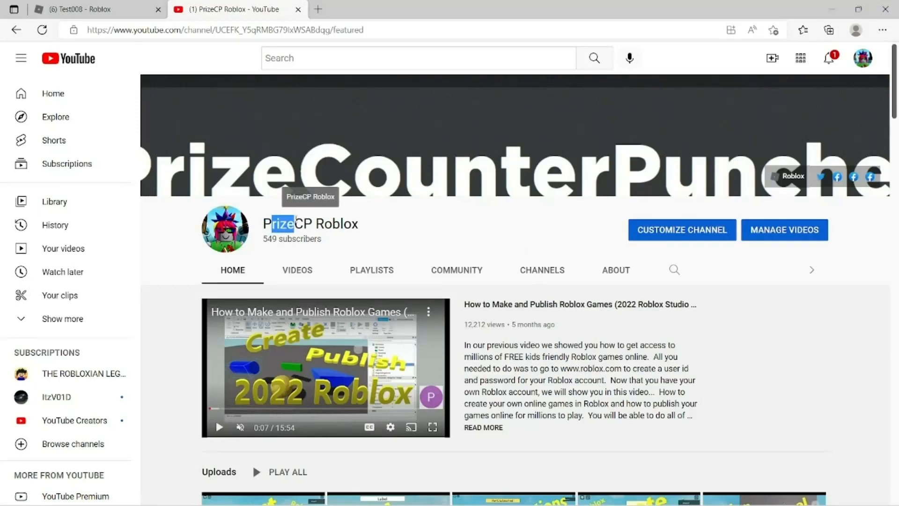
- Show the PrizeCP Roblox channel's PLAYLISTS tab and scroll through its playlists
{"action": "left_click", "coordinate": [371, 270]}
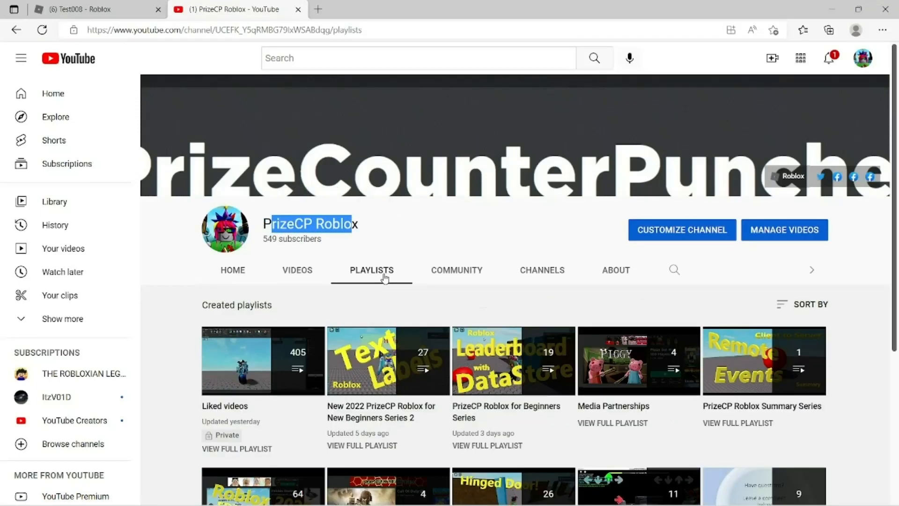
{"action": "scroll", "scroll_direction": "down", "scroll_amount": 3}
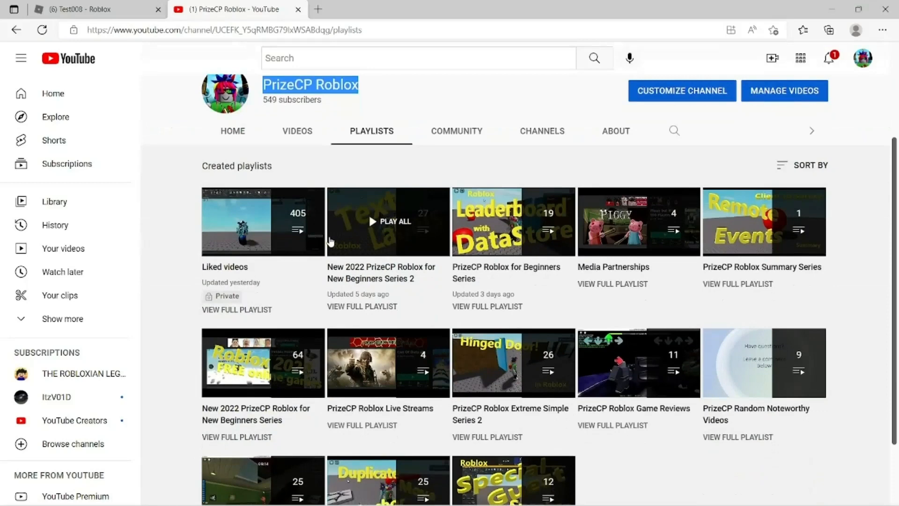
{"action": "mouse_move", "coordinate": [263, 363]}
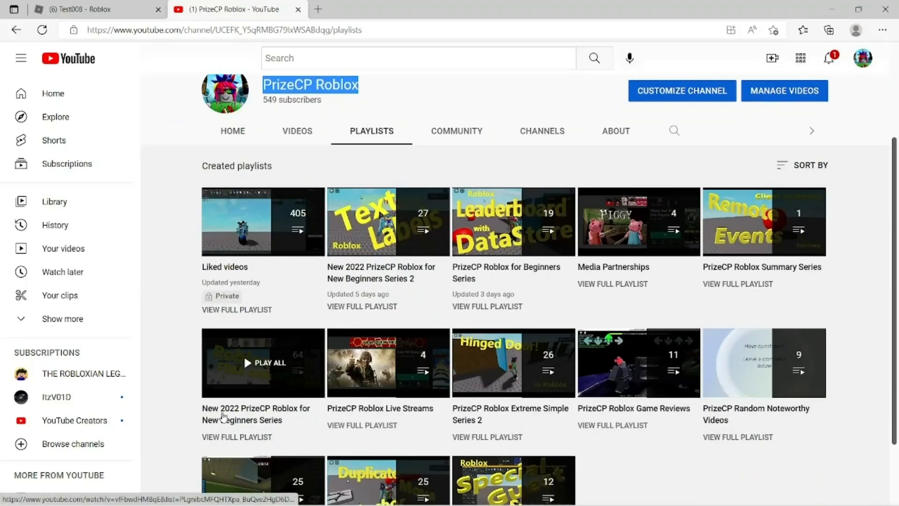
{"action": "mouse_move", "coordinate": [304, 429]}
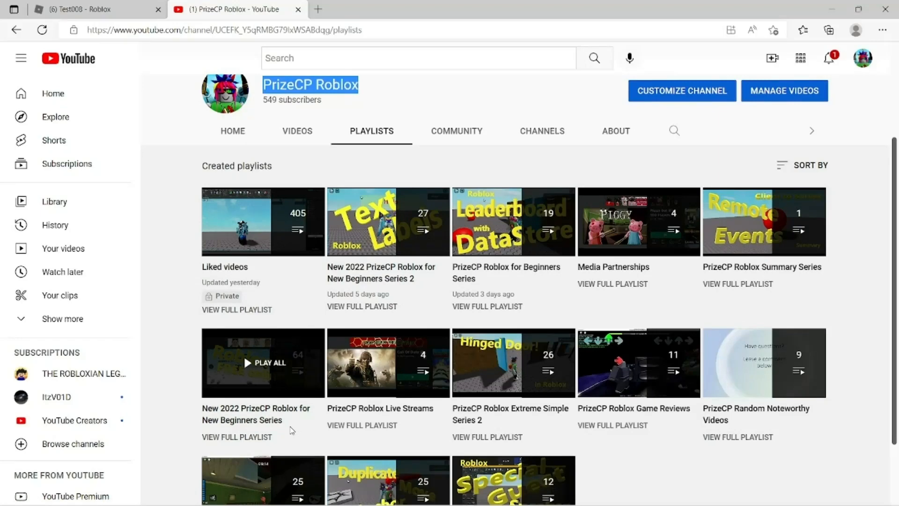
{"action": "mouse_move", "coordinate": [296, 412]}
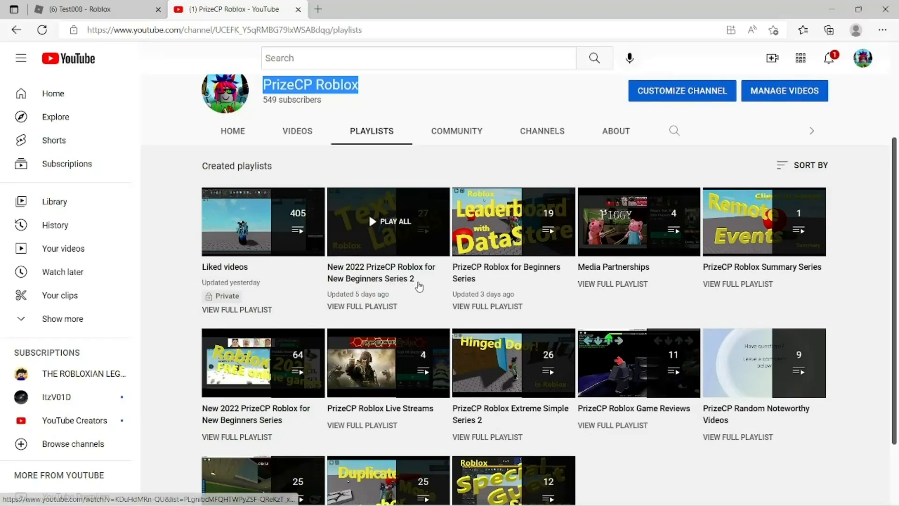
{"action": "mouse_move", "coordinate": [674, 456]}
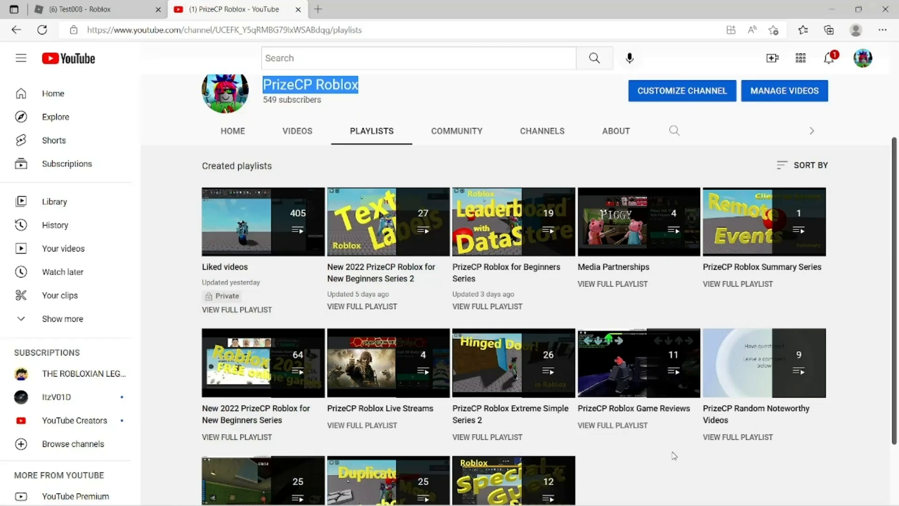